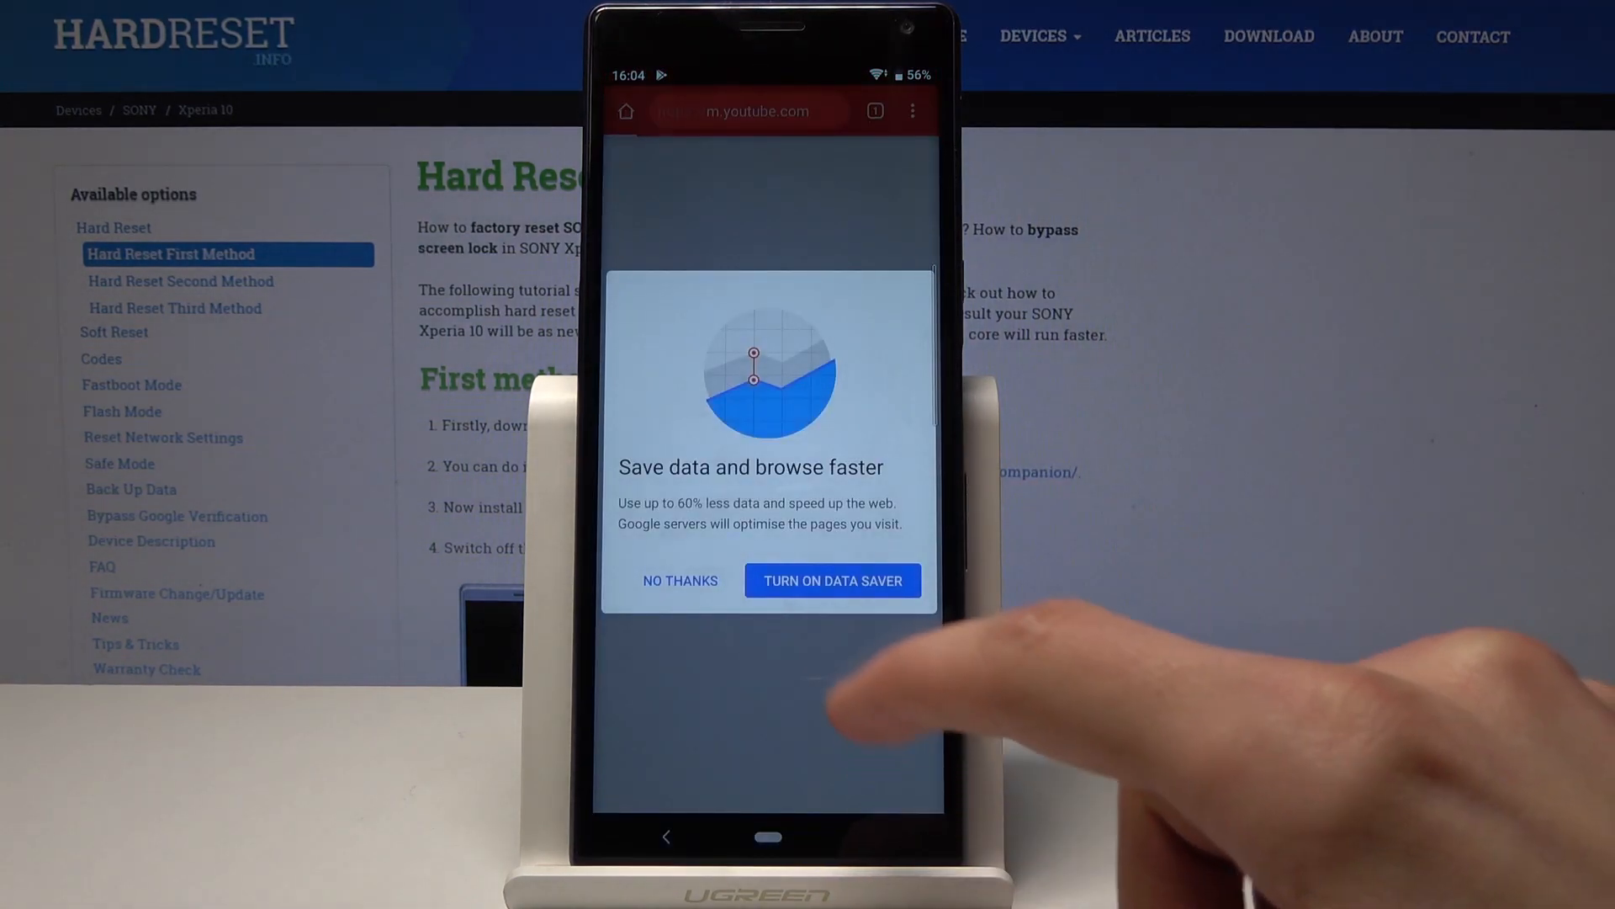
- Decline Chrome's Save data and browse faster offer with NO THANKS
click(679, 579)
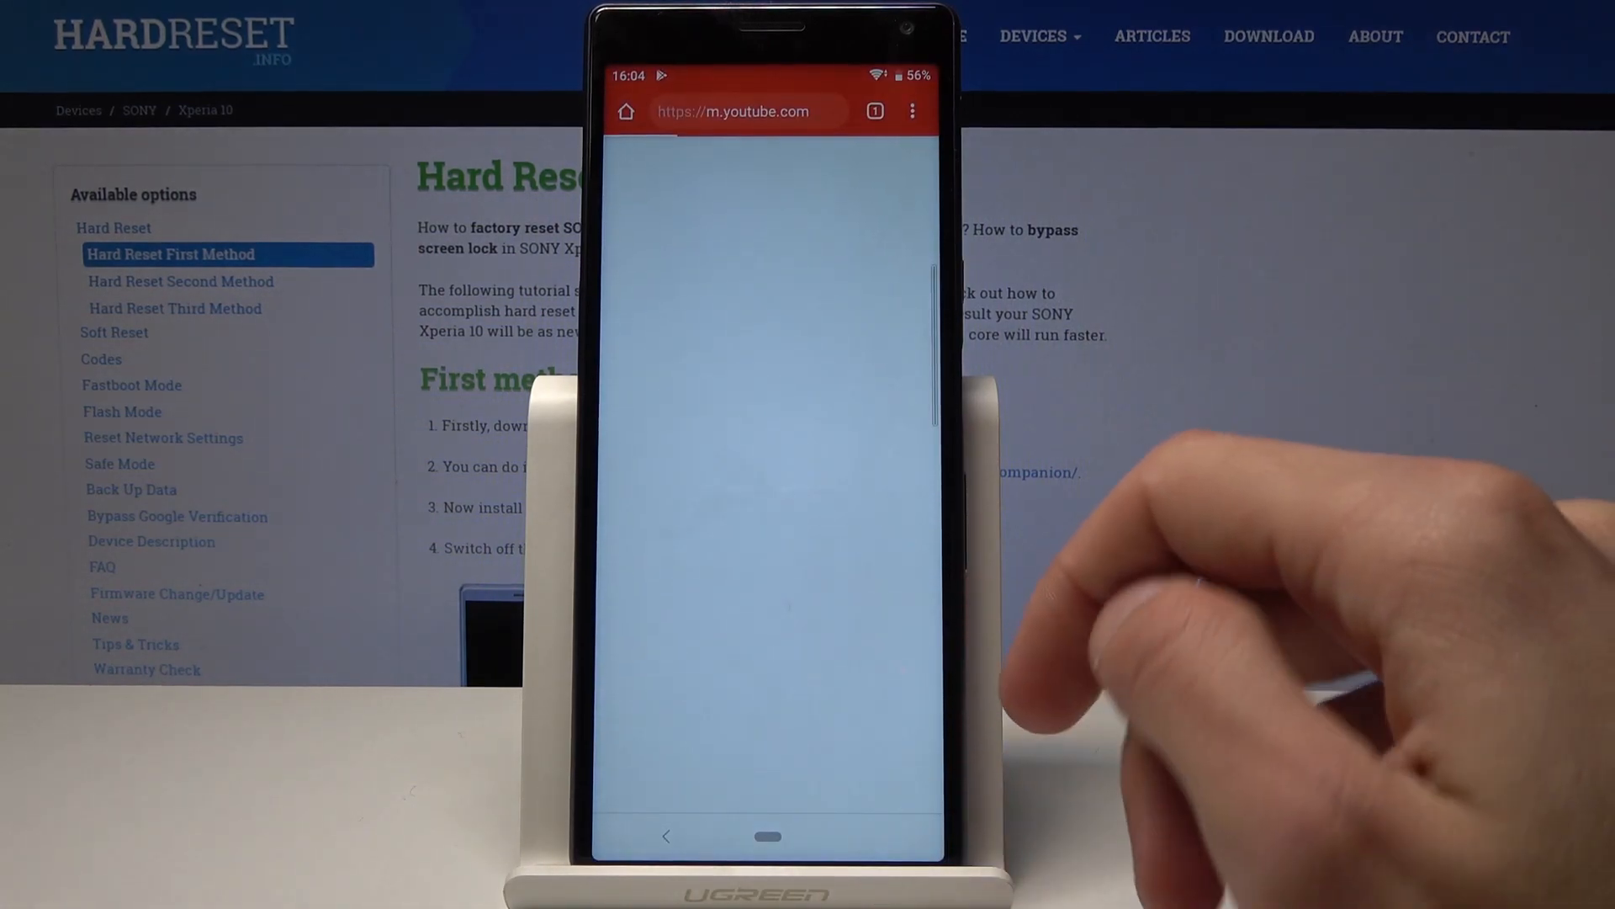
- Go to History from Chrome's three-dot menu
click(910, 111)
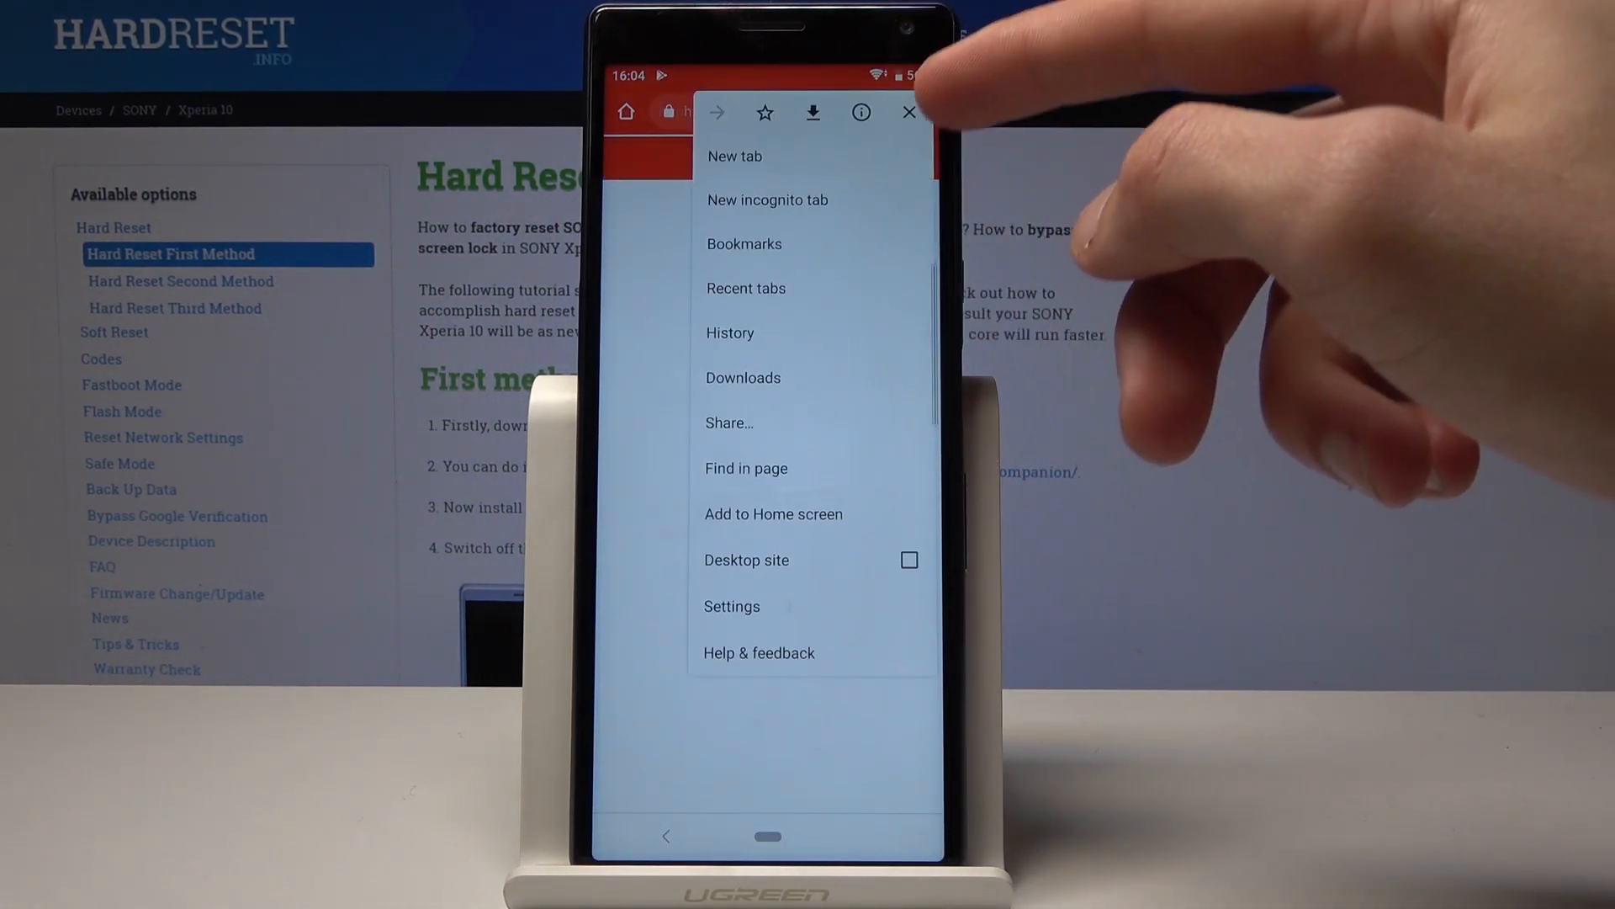
click(729, 332)
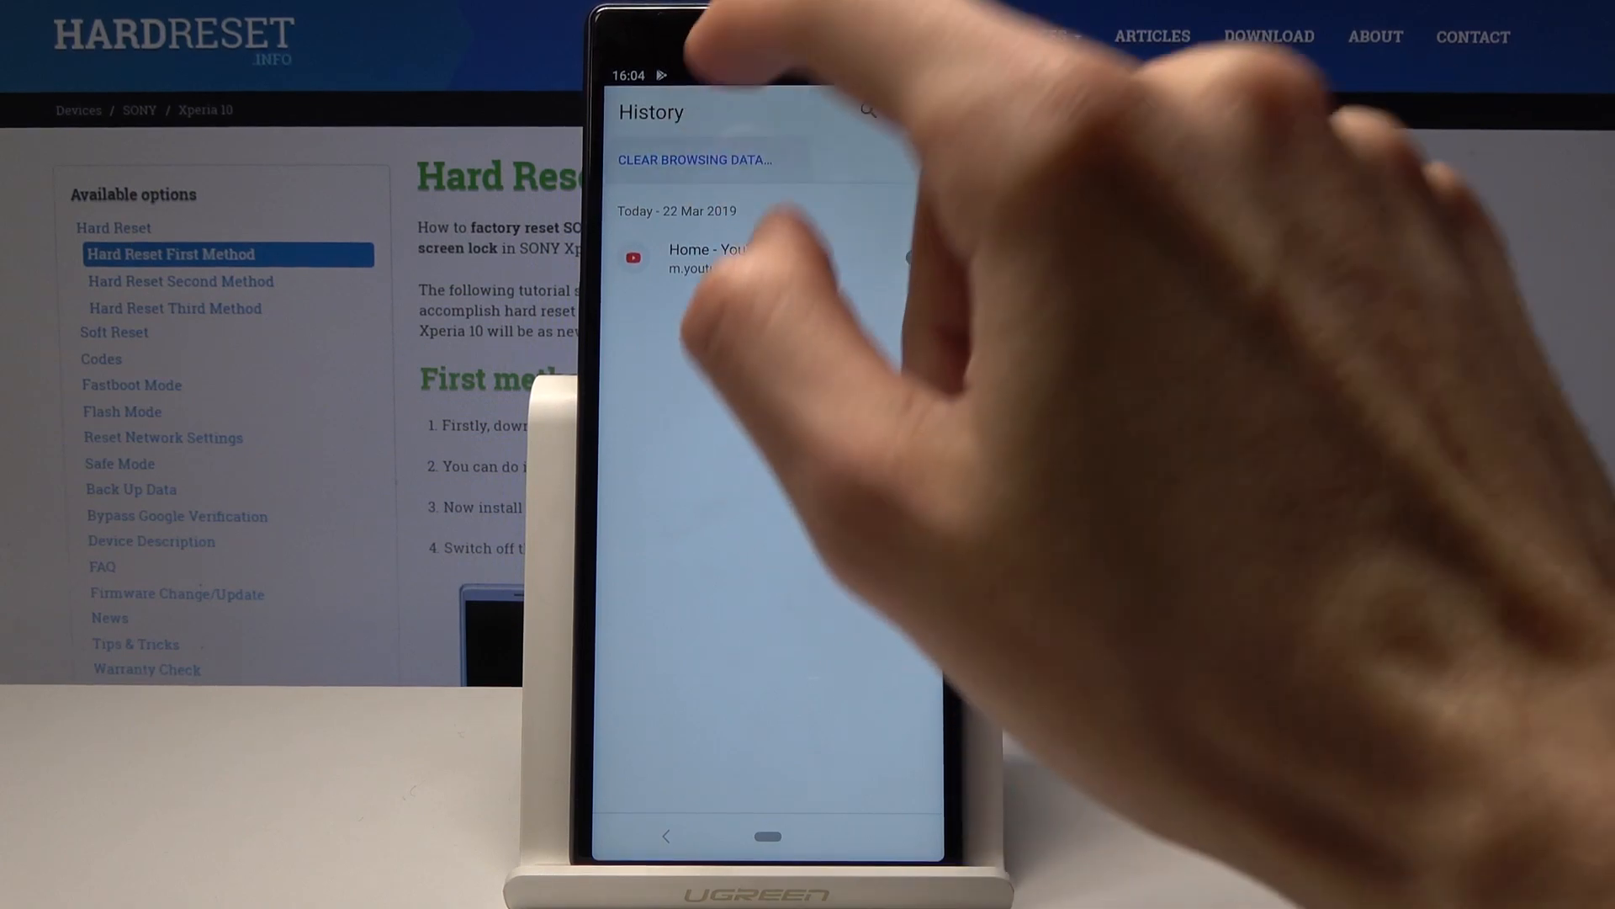
- Choose CLEAR BROWSING DATA on the History page
click(693, 160)
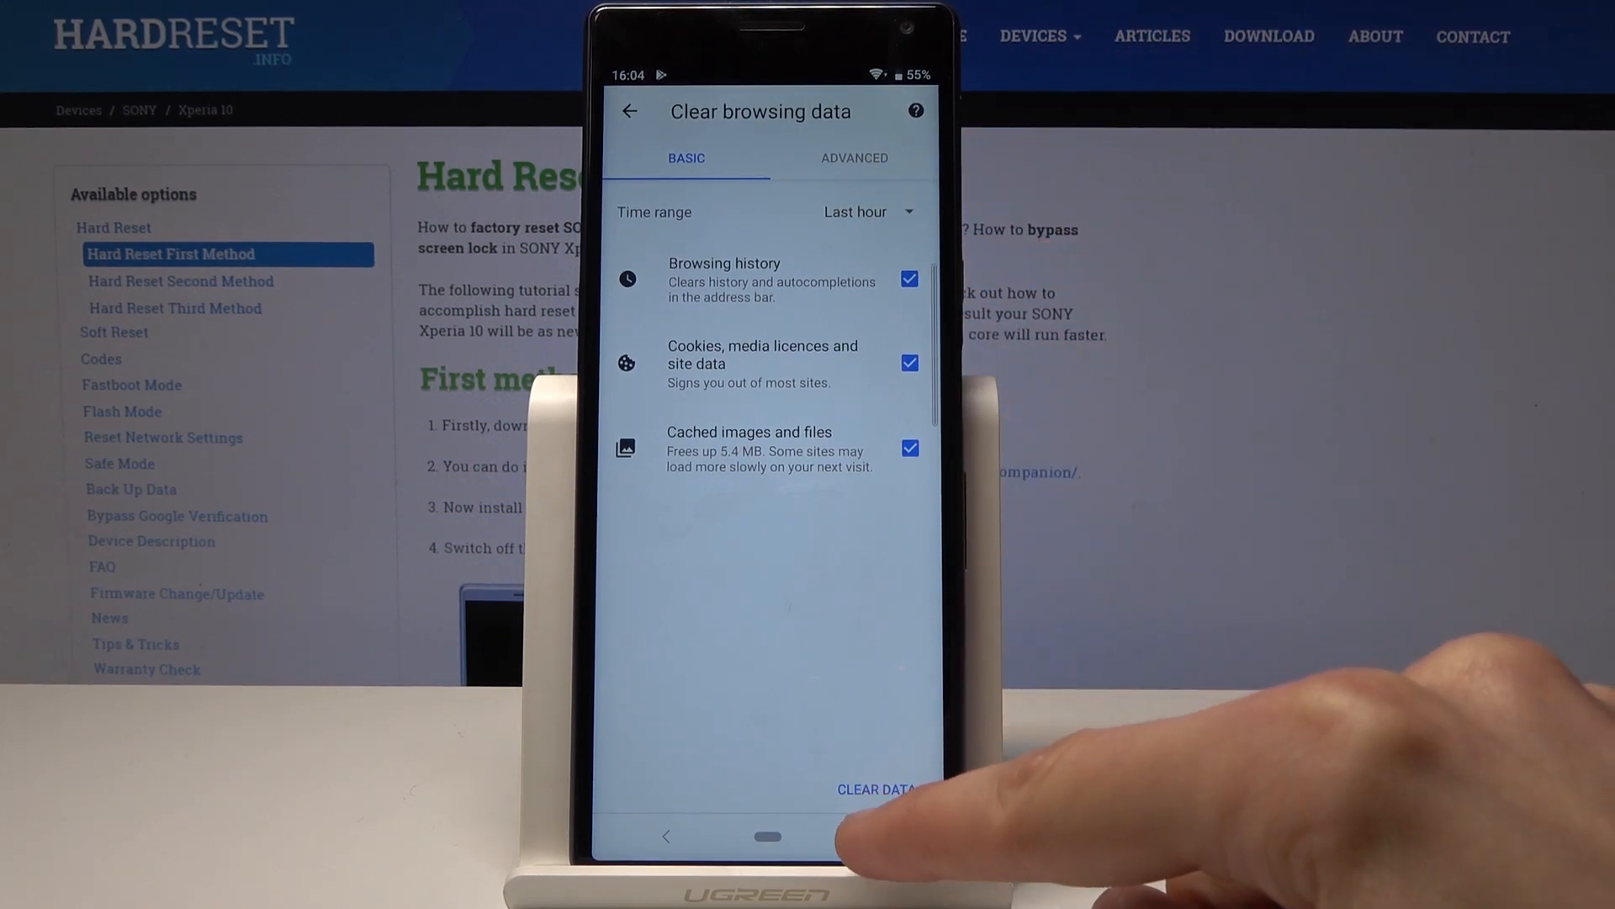
- Set the time range to All time and clear history, cookies and cached images
click(875, 789)
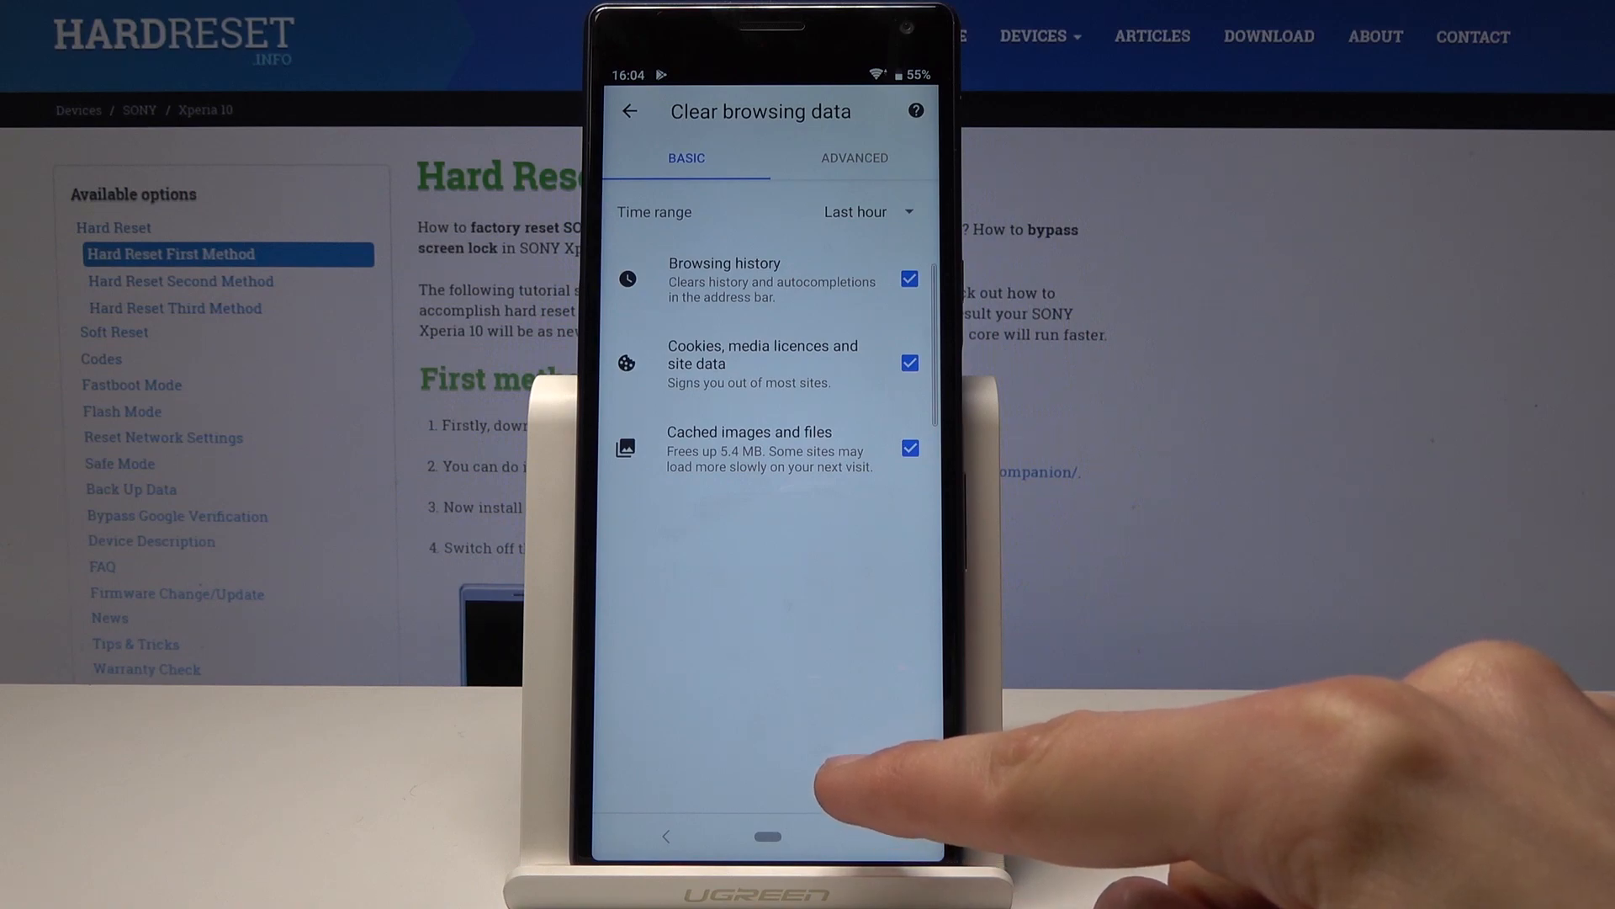
click(855, 211)
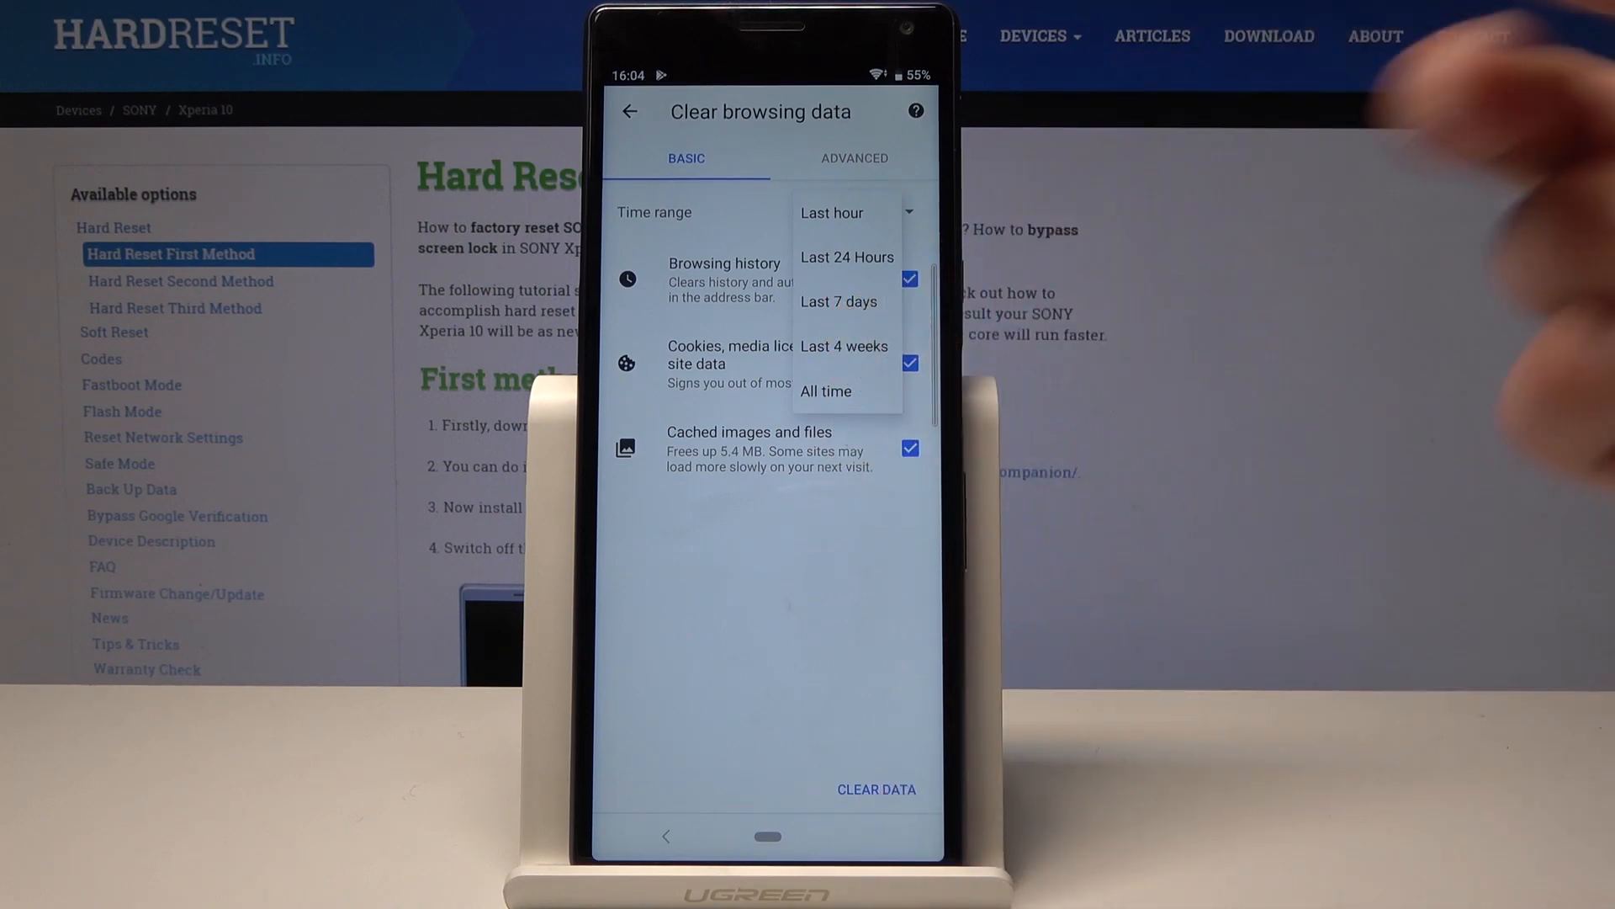
click(825, 391)
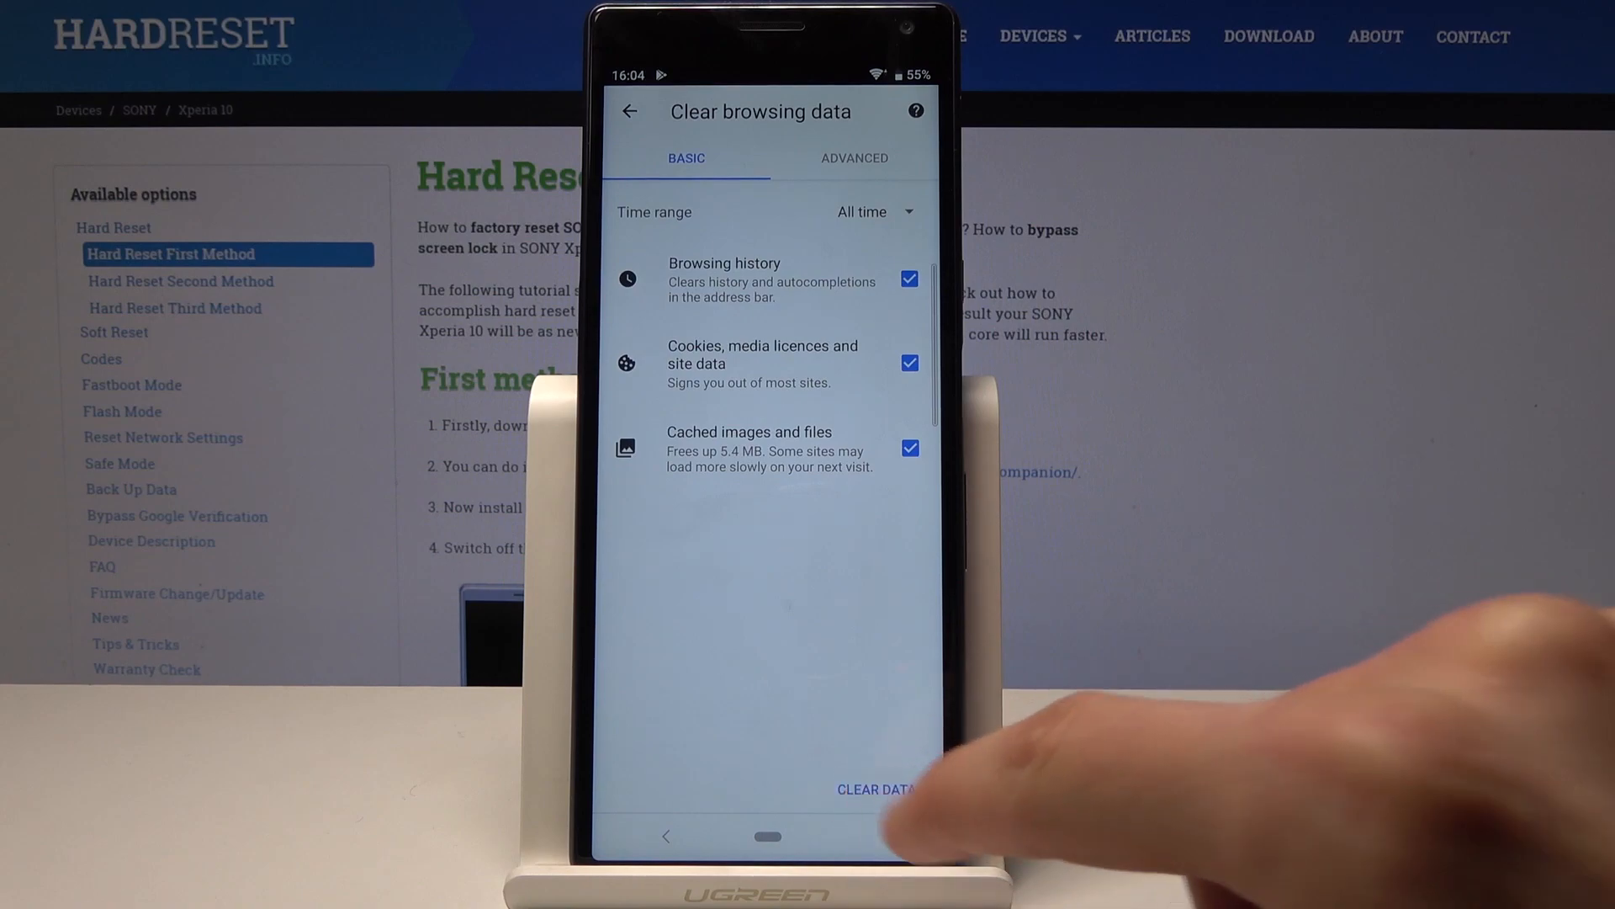
click(874, 789)
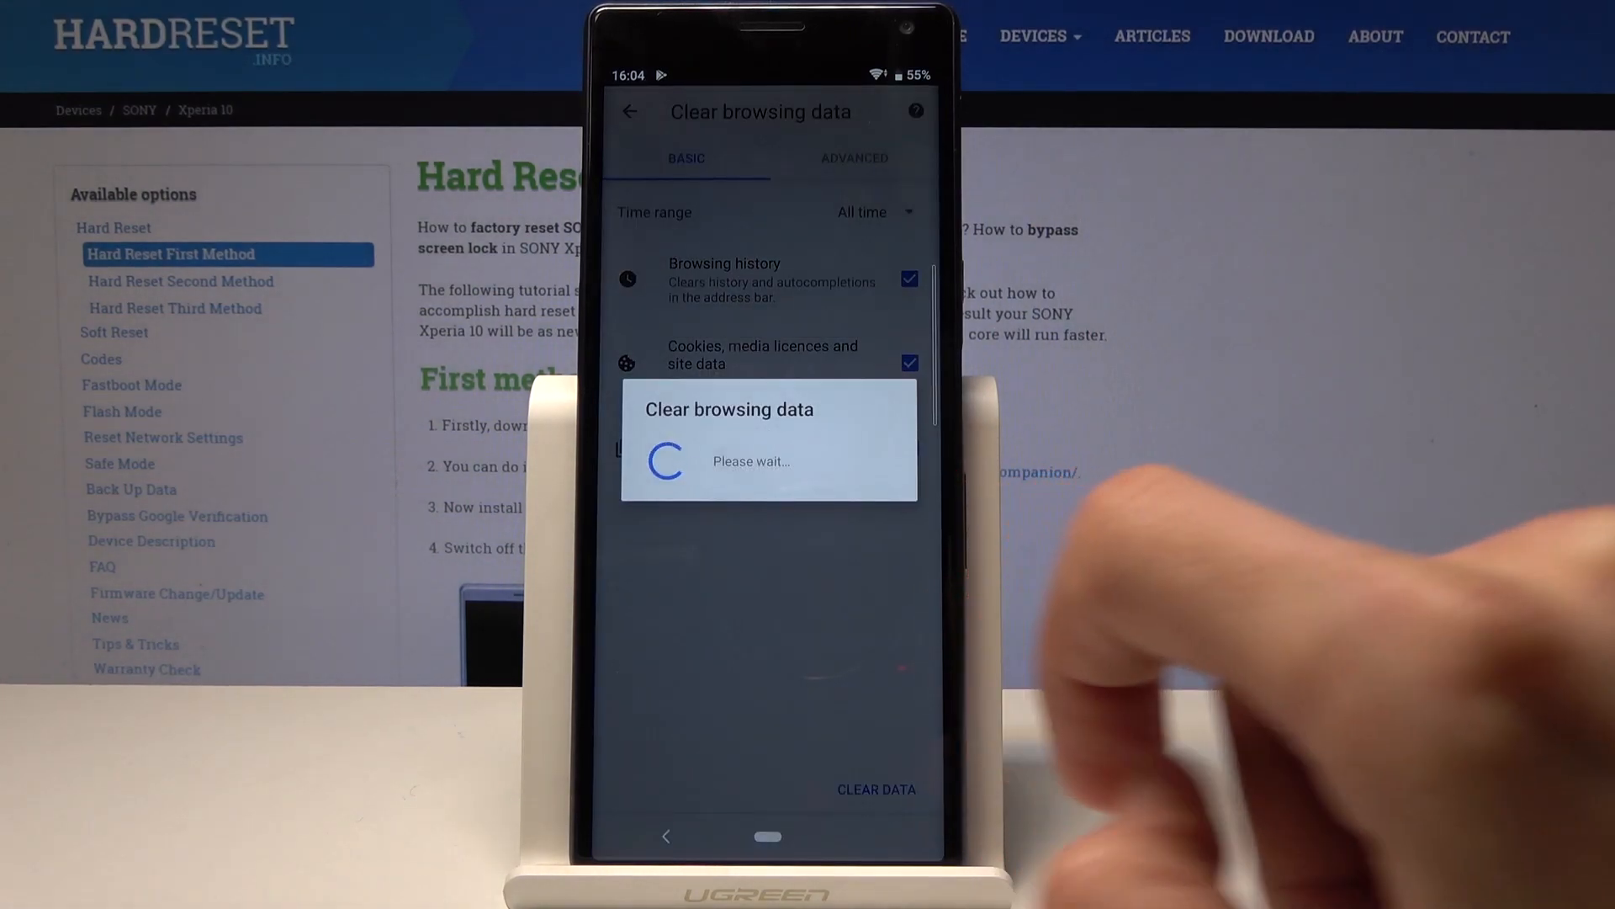